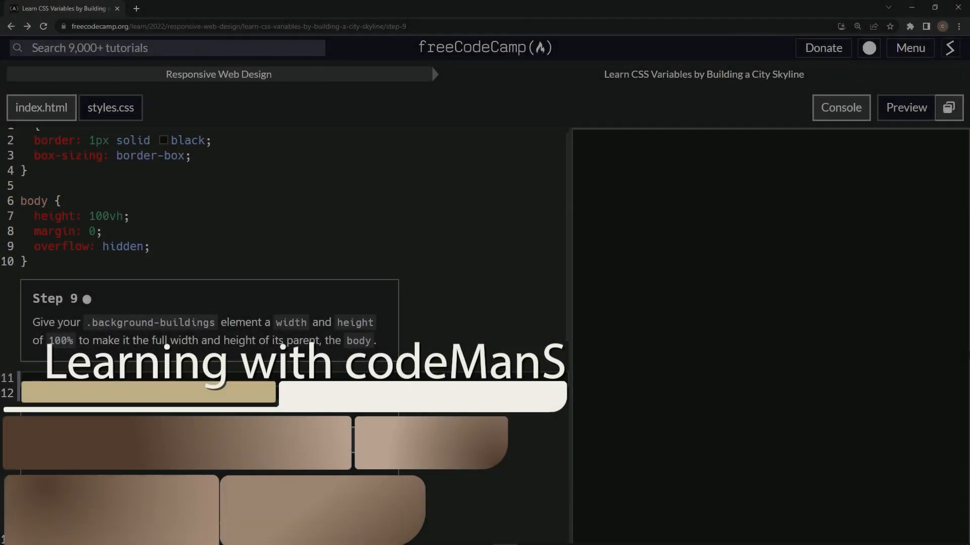
pyautogui.moveTo(726, 172)
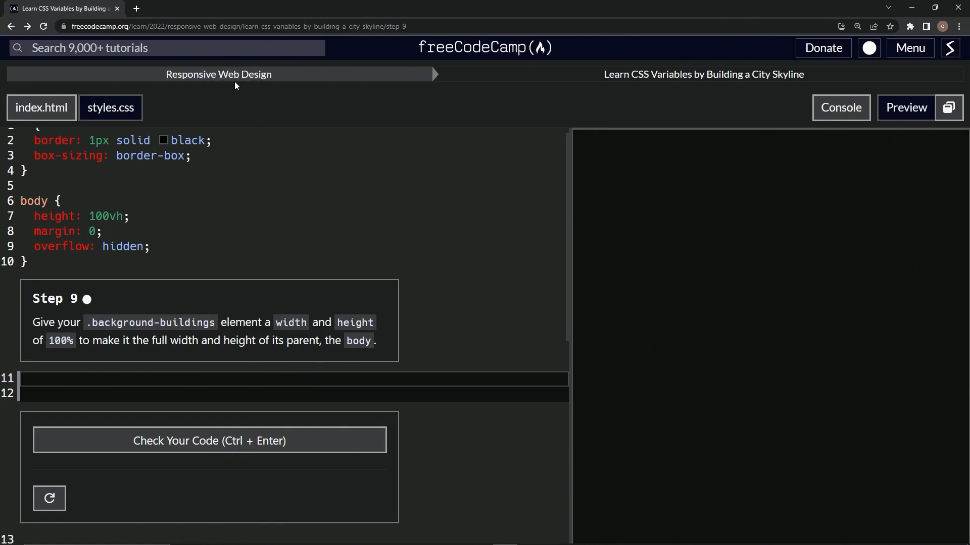
pyautogui.moveTo(690, 91)
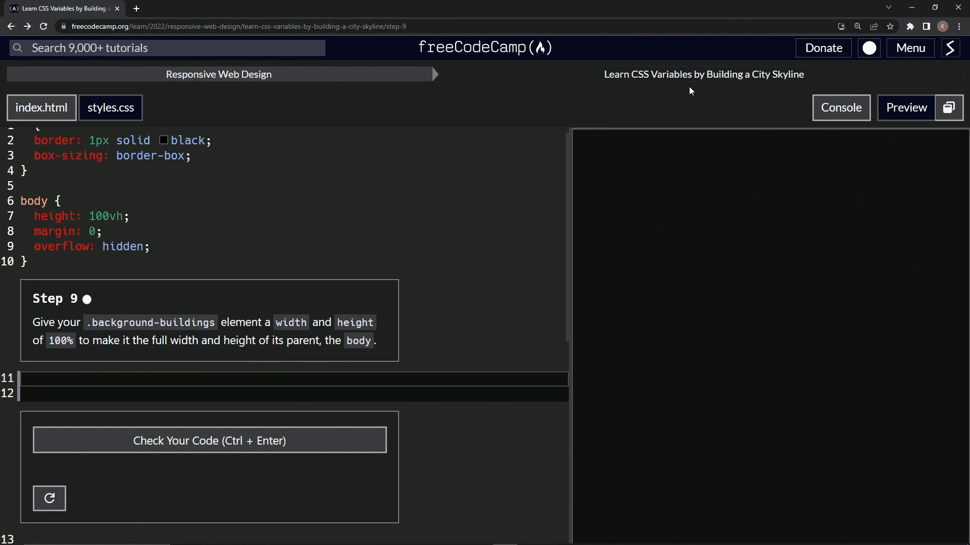
pyautogui.moveTo(434, 160)
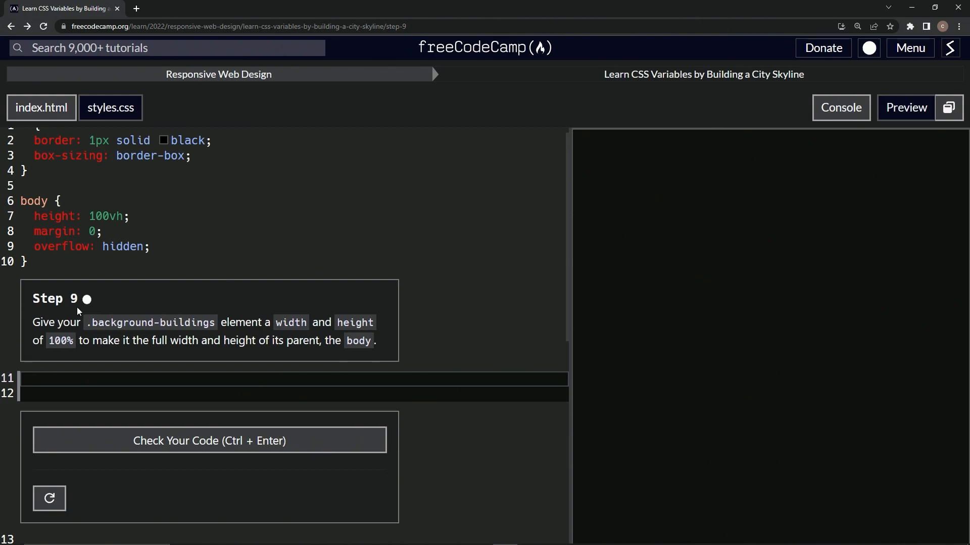
pyautogui.moveTo(137, 328)
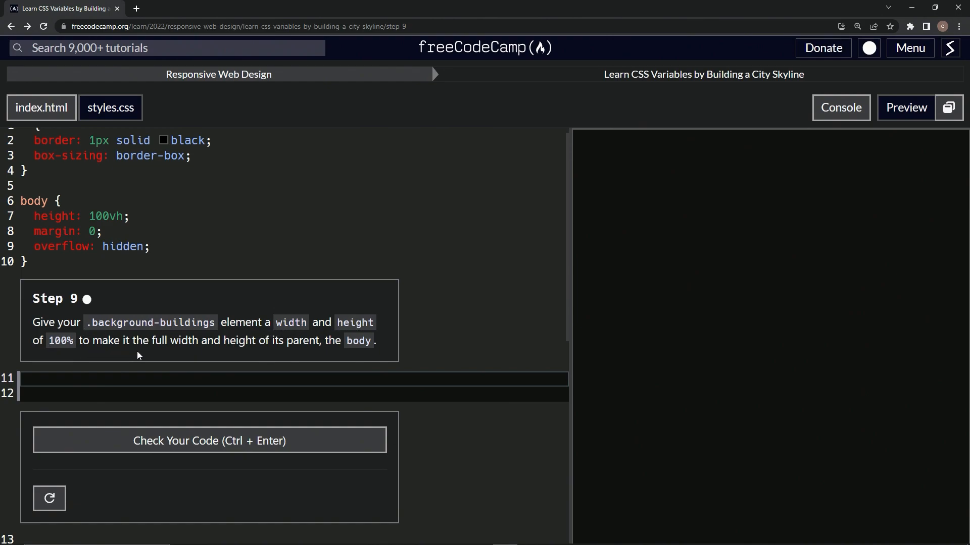
pyautogui.moveTo(305, 355)
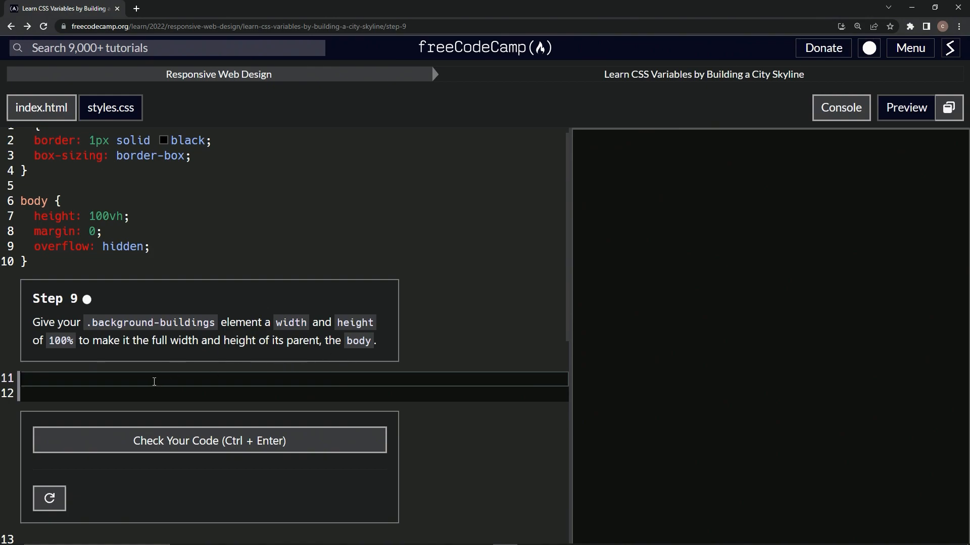
# Write the .background-buildings rule on line 11 with width: 100% and height: 100%
pyautogui.write('.b')
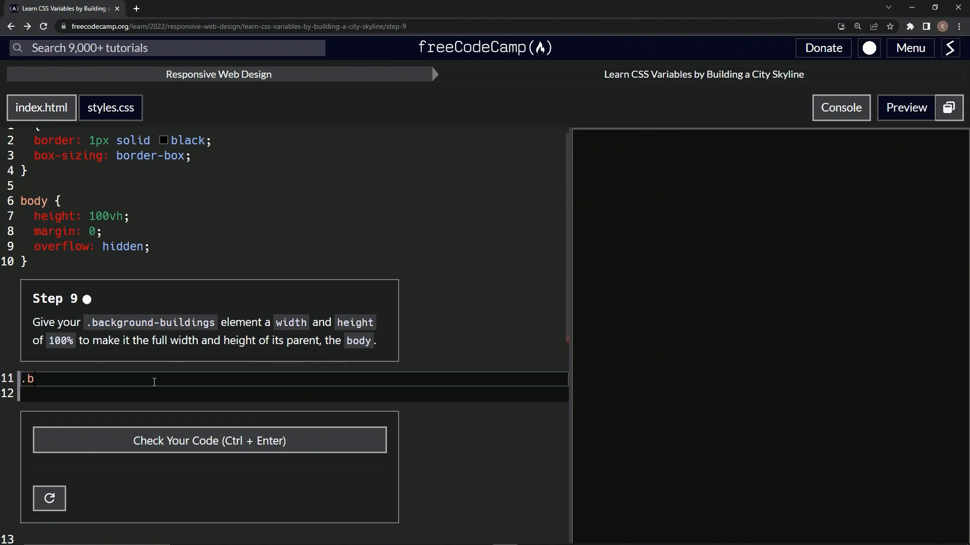
pyautogui.write('ackground')
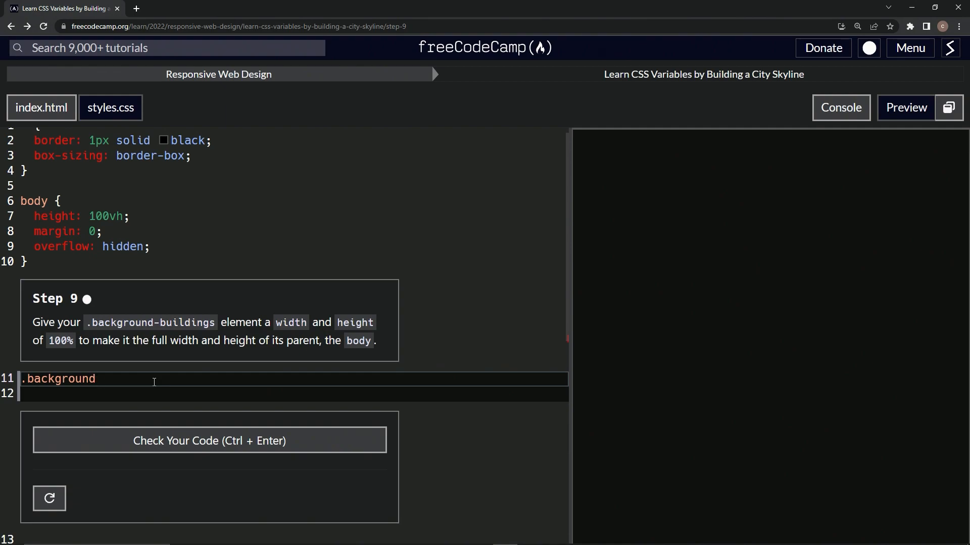
pyautogui.write('-buil')
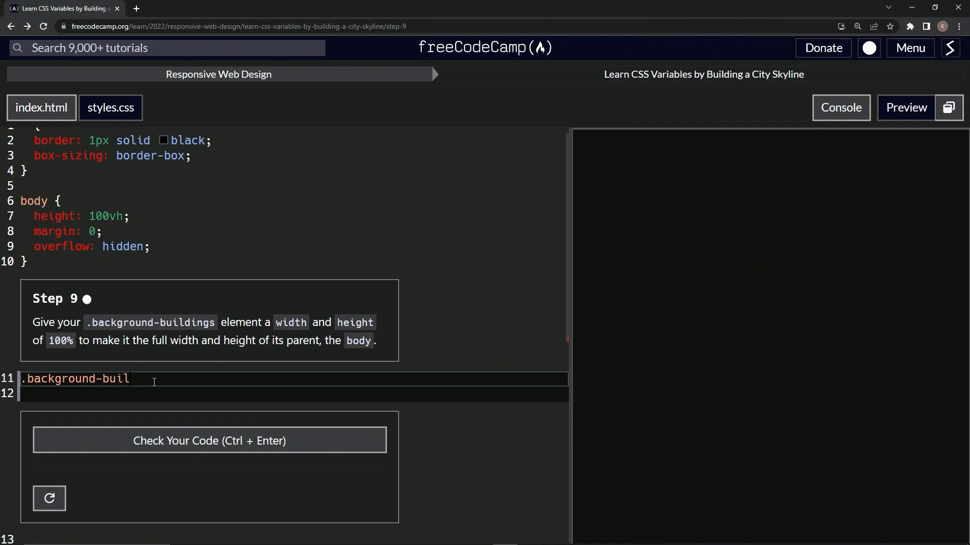
pyautogui.write('ding')
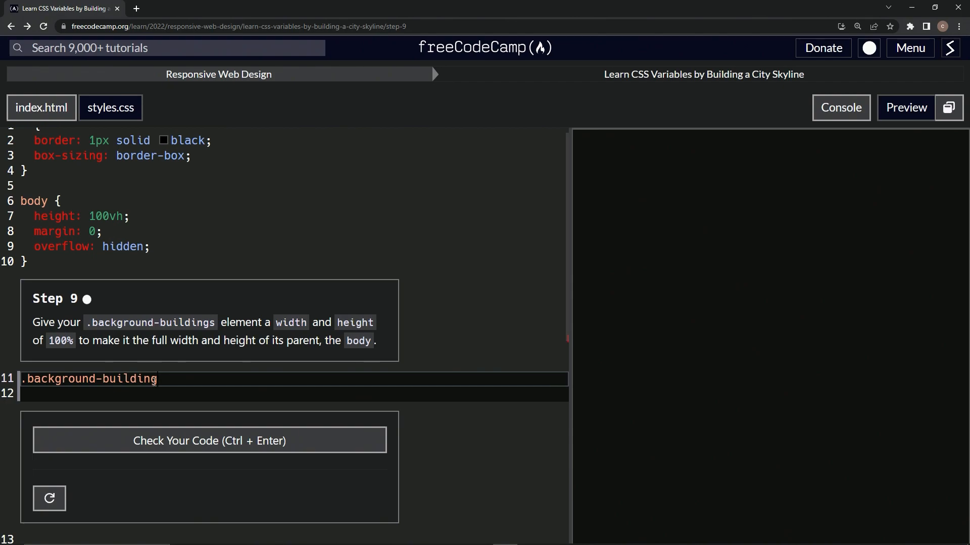
pyautogui.write('s P')
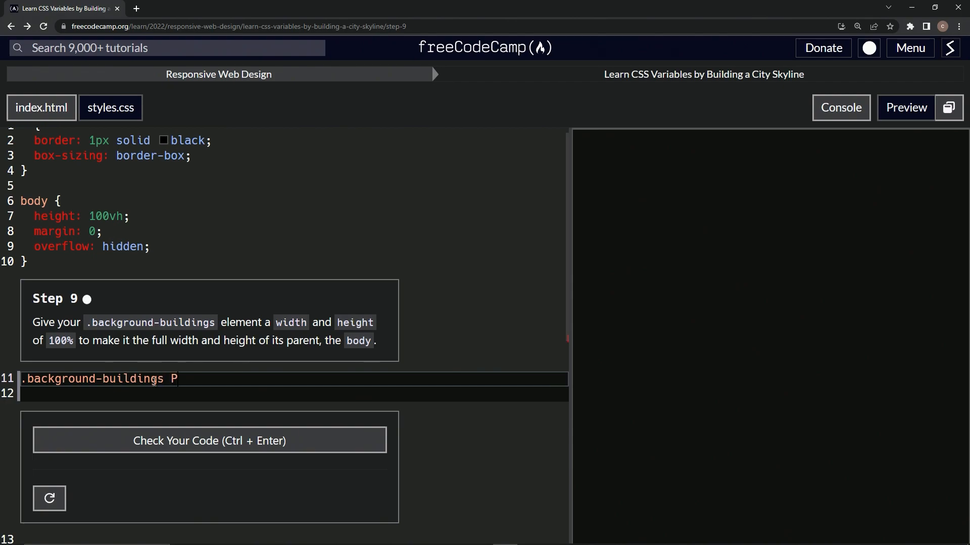
pyautogui.write('{')
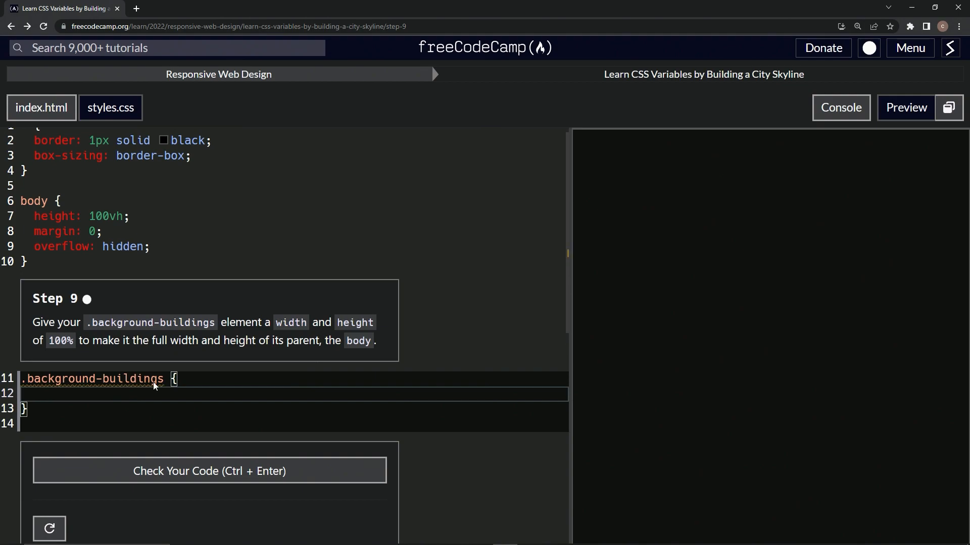
pyautogui.write('w')
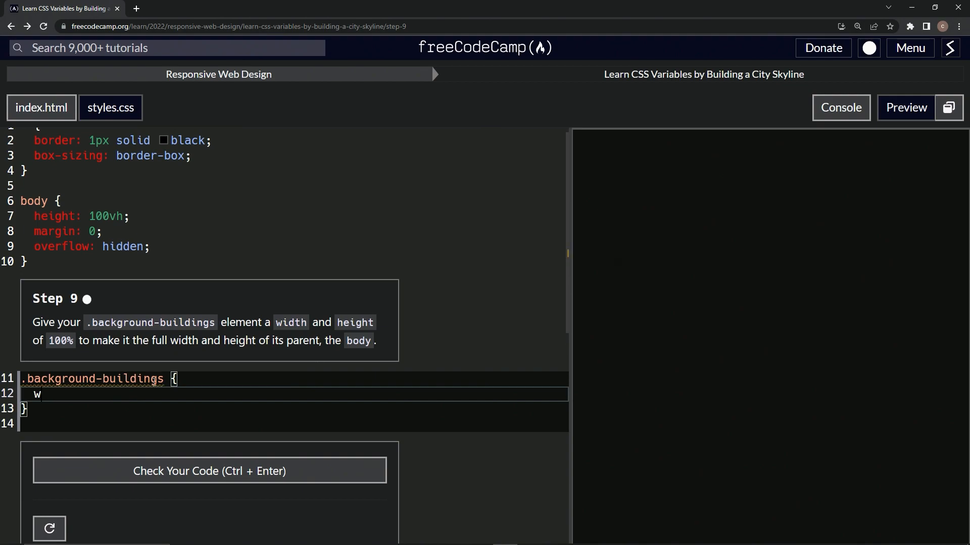
pyautogui.write('idth:')
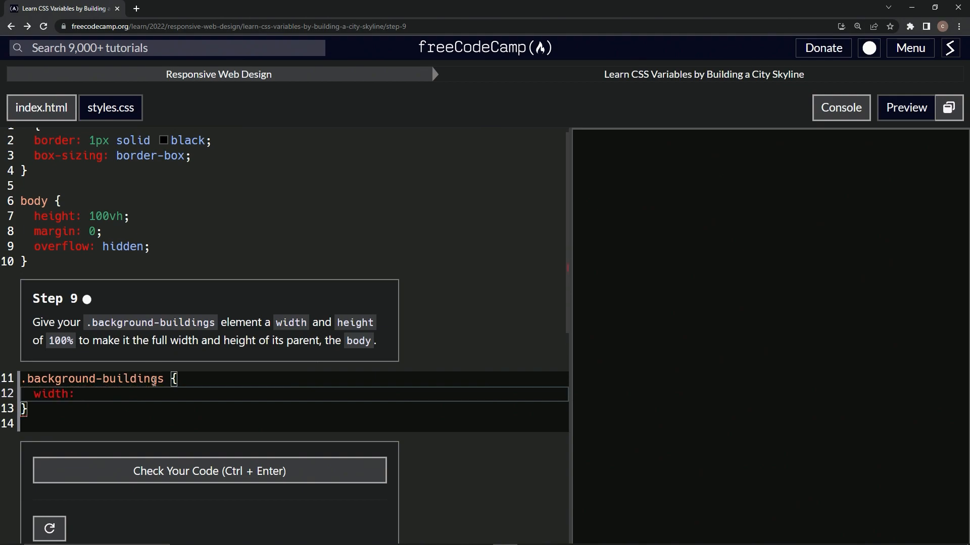
pyautogui.write('100%;')
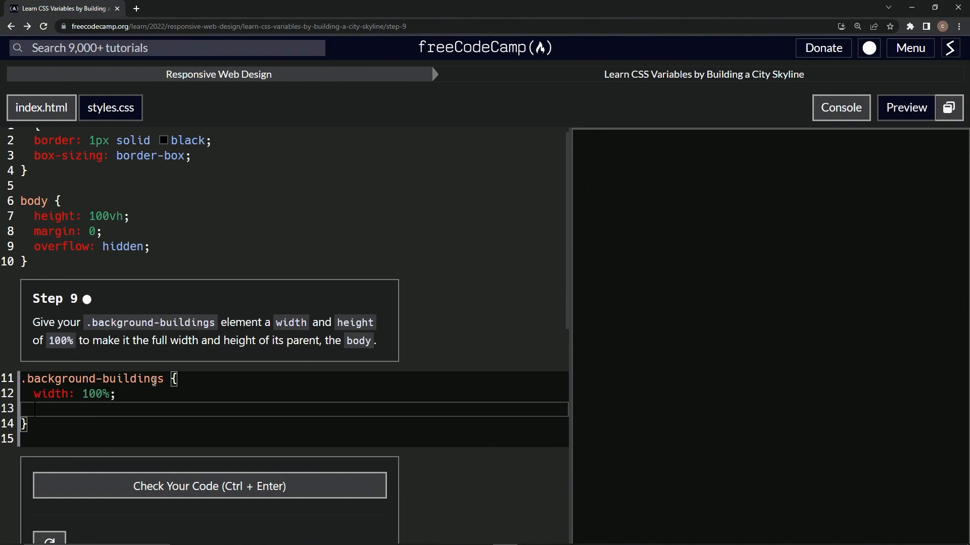
pyautogui.write('height:')
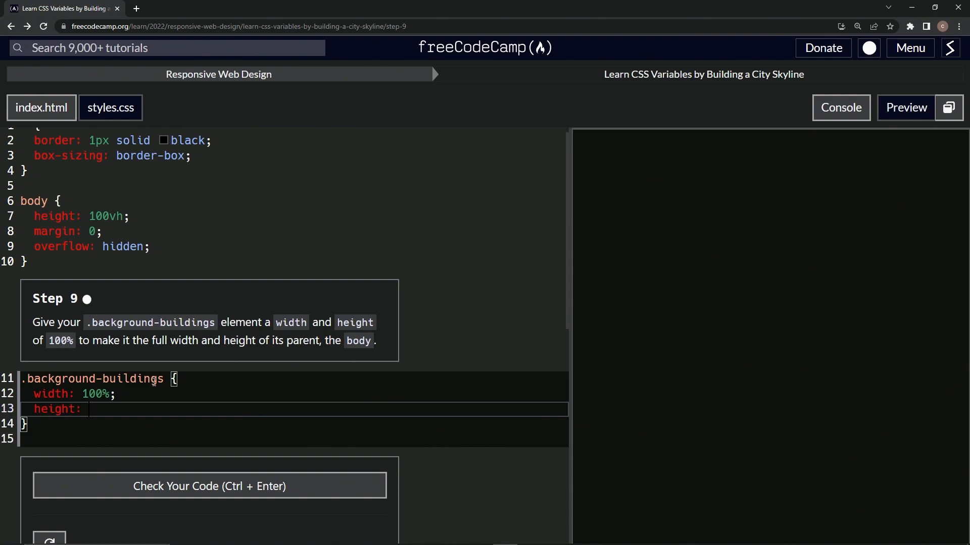
pyautogui.write('100%')
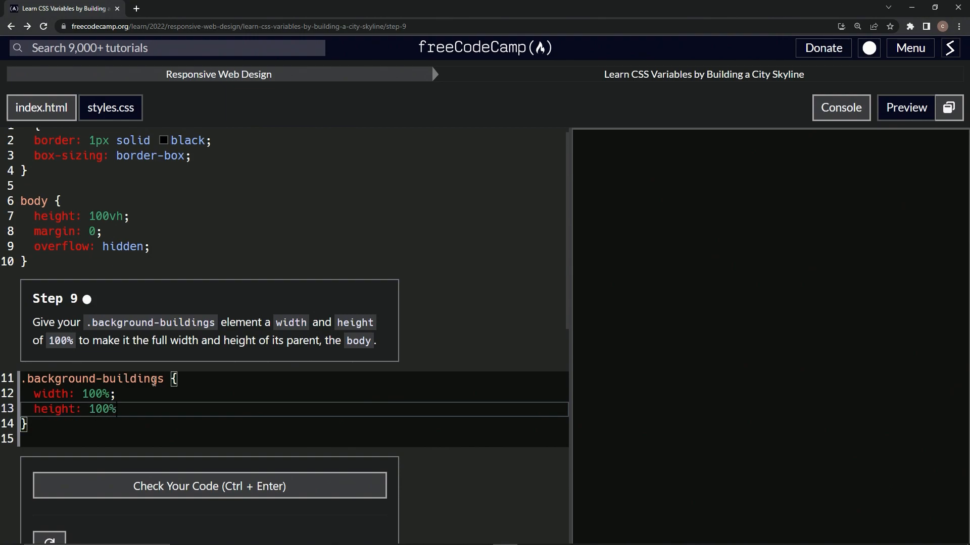
pyautogui.write(';')
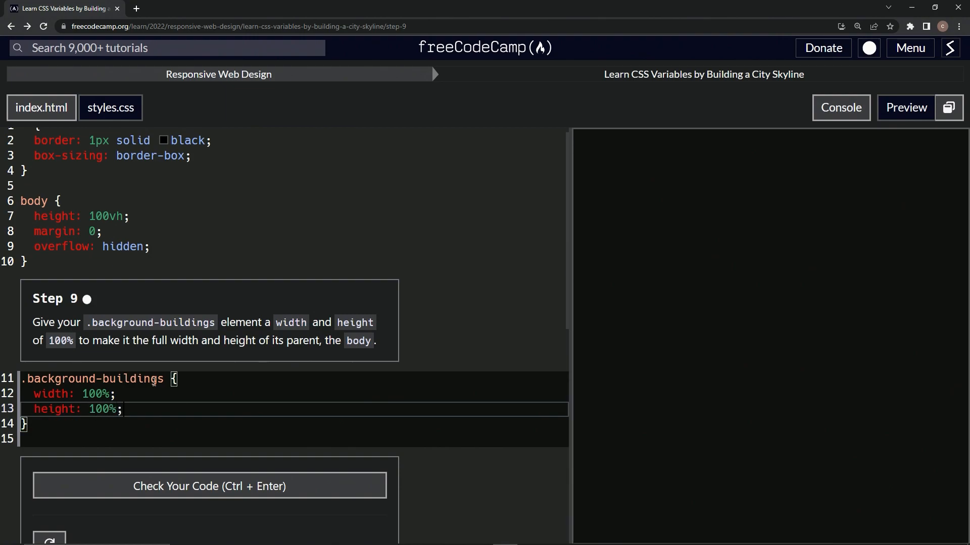
# Check the Step 9 code, submit it, and advance to Step 10
pyautogui.click(210, 486)
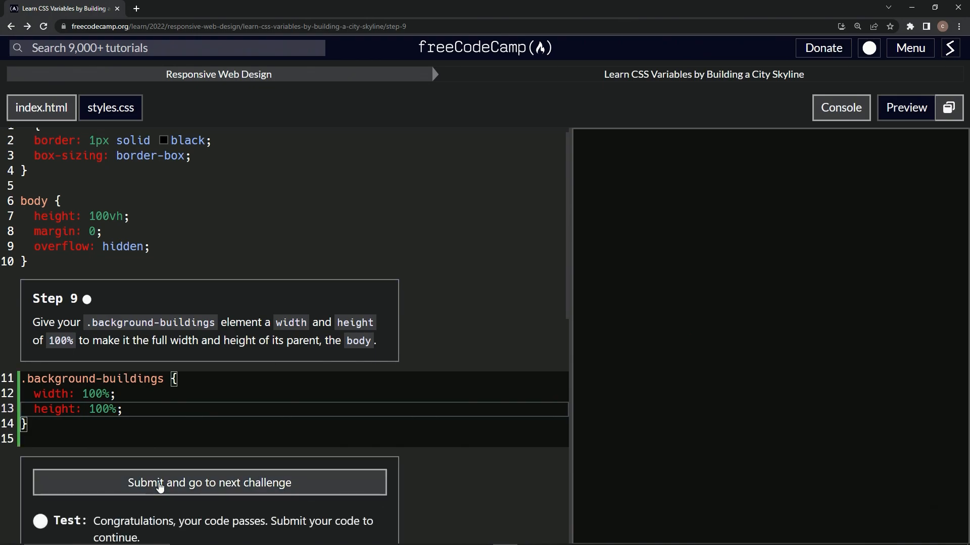
pyautogui.click(210, 483)
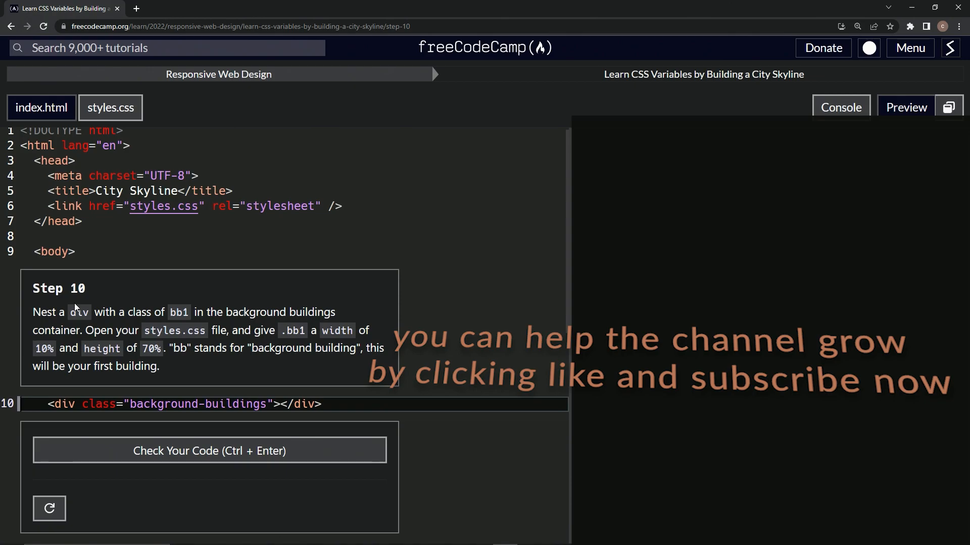
pyautogui.moveTo(371, 293)
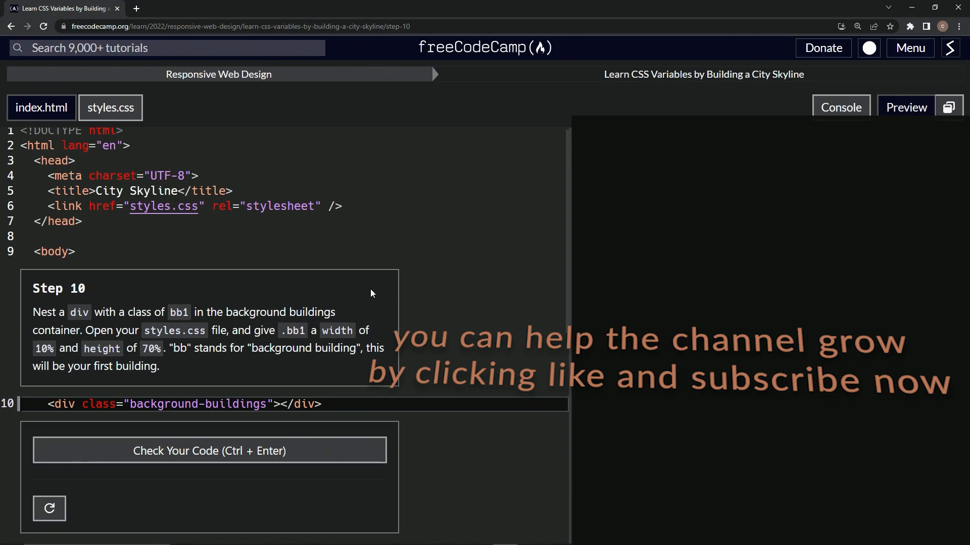